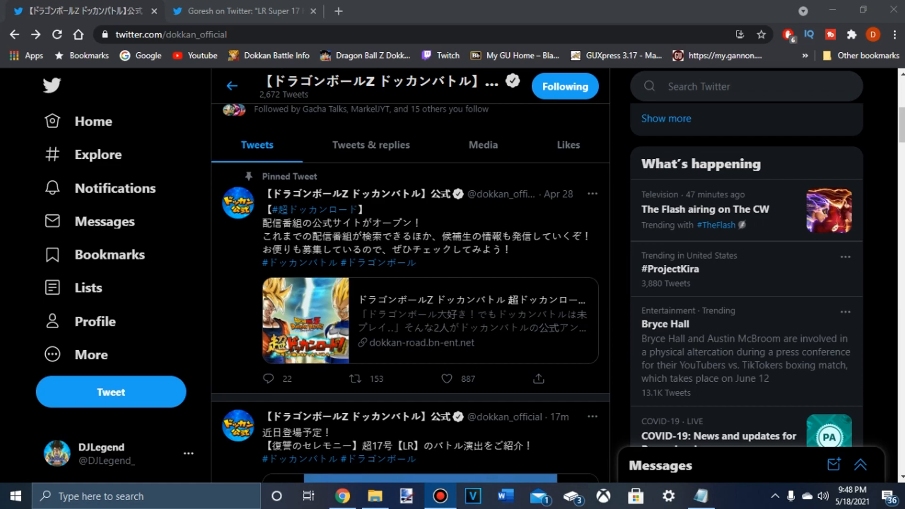
# Scroll down the dokkan_official profile toward the Super 17 stats tweet.
pyautogui.scroll(-3)
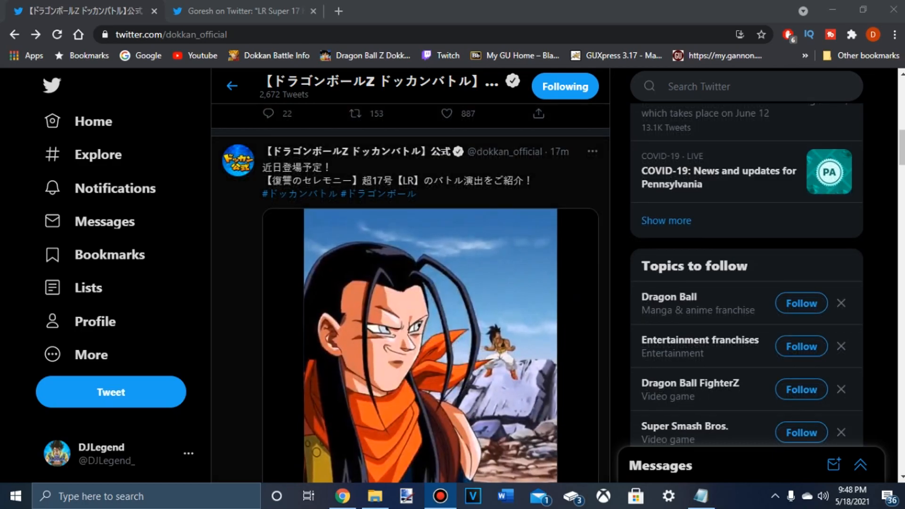
pyautogui.scroll(-3)
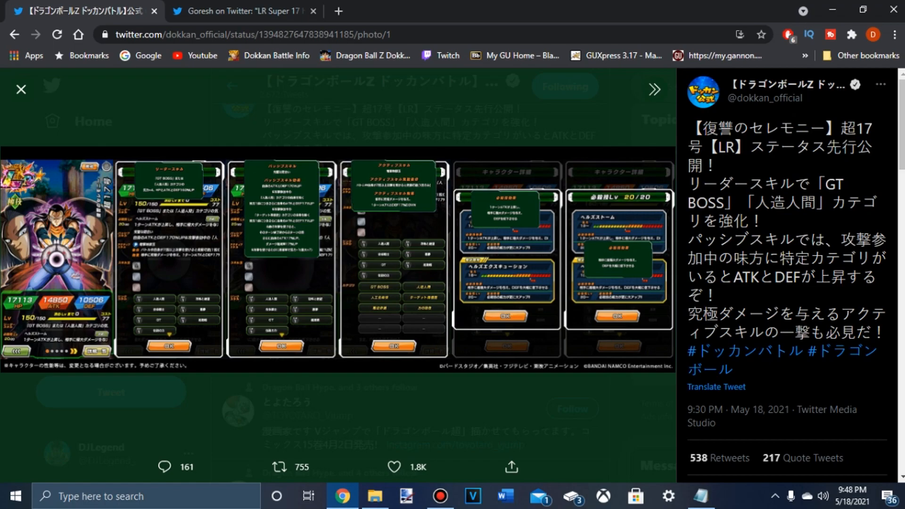
# Translate the Japanese Super 17 stats tweet into English and close the photo viewer.
pyautogui.click(282, 466)
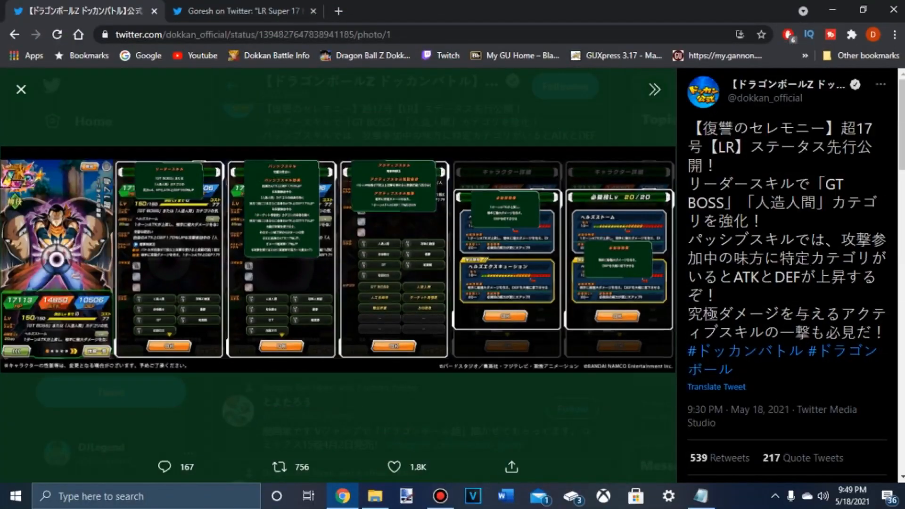
pyautogui.click(714, 387)
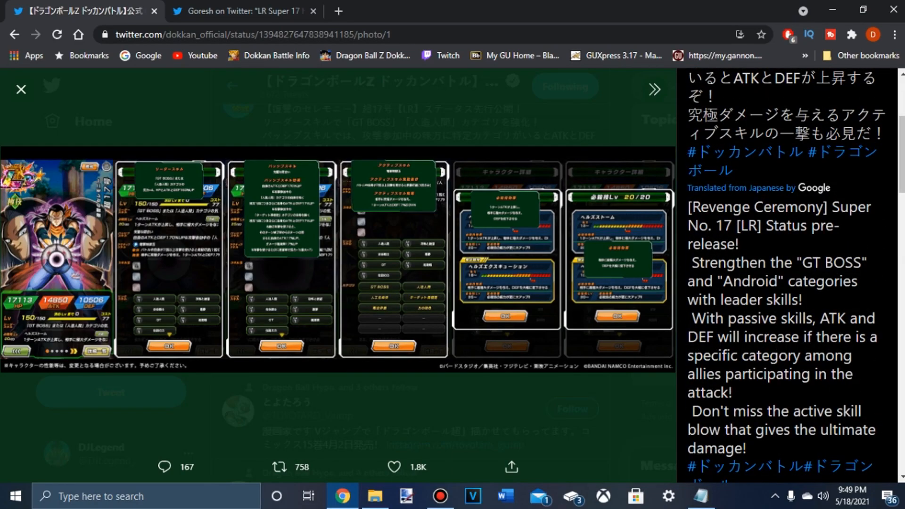
pyautogui.click(21, 90)
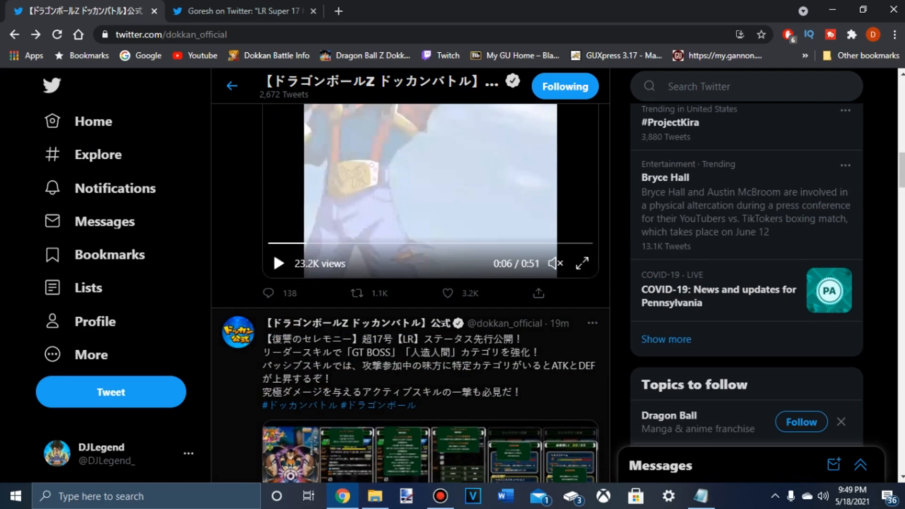
# Switch to the browser tab with Goresh's English LR Super 17 thread.
pyautogui.click(581, 263)
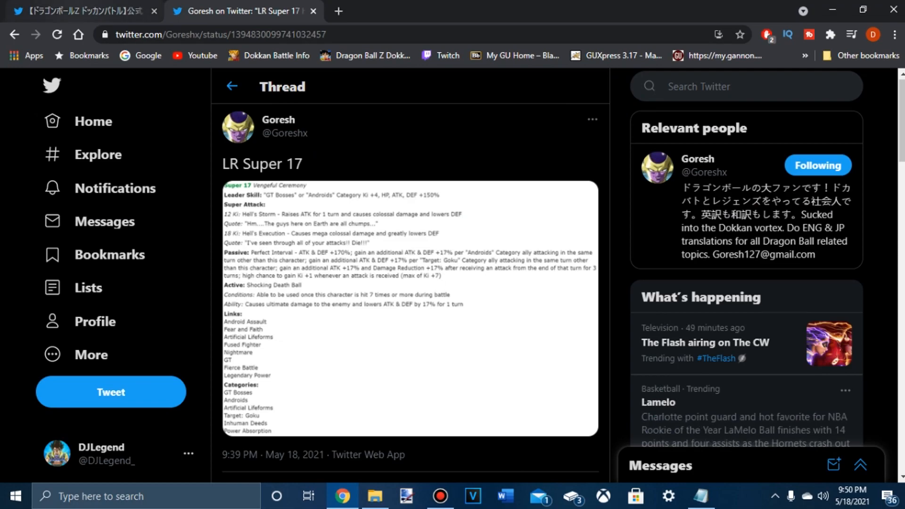
# Return to the official Dokkan profile tab and scroll to the Super 17 stats tweet.
pyautogui.click(81, 11)
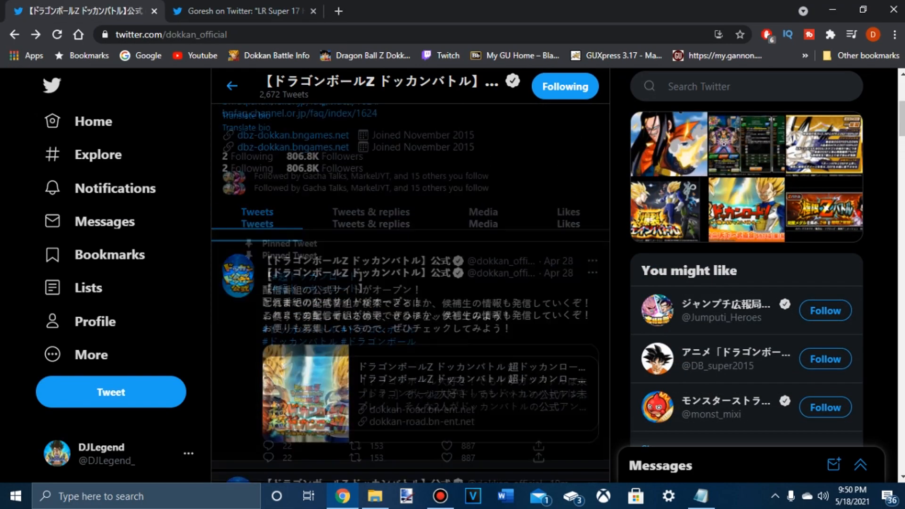
pyautogui.scroll(-3)
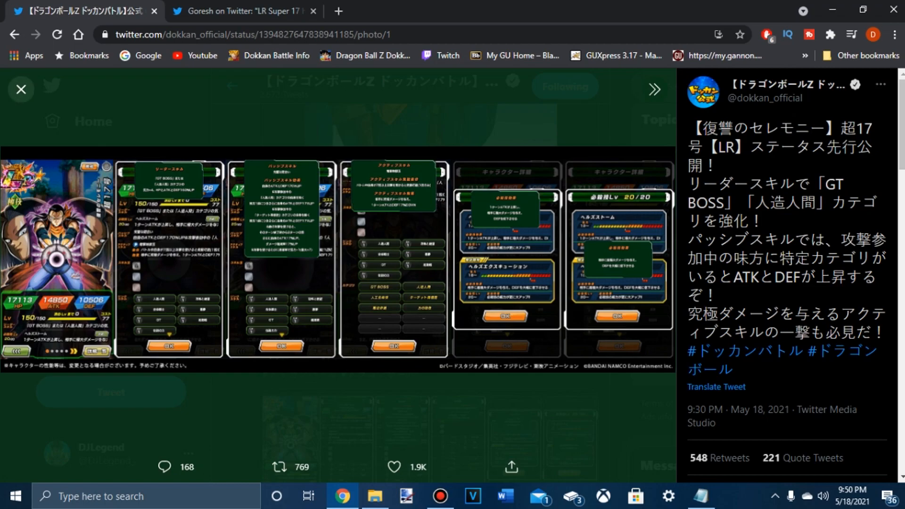
# Close the stats image and briefly browse the notifications list.
pyautogui.click(21, 89)
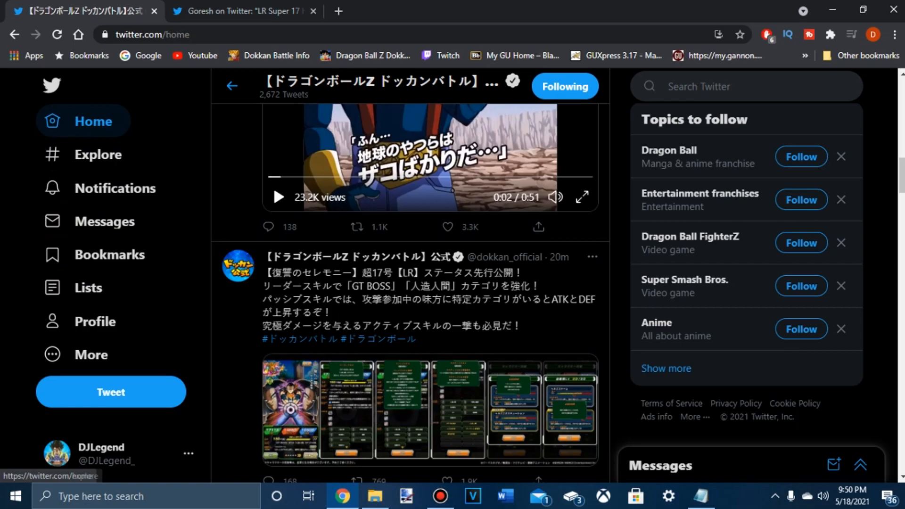
pyautogui.click(92, 120)
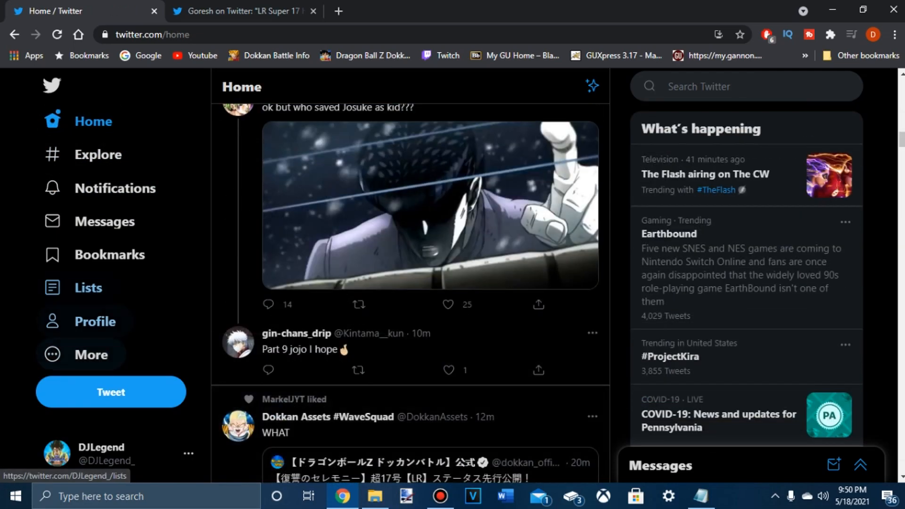
pyautogui.click(115, 188)
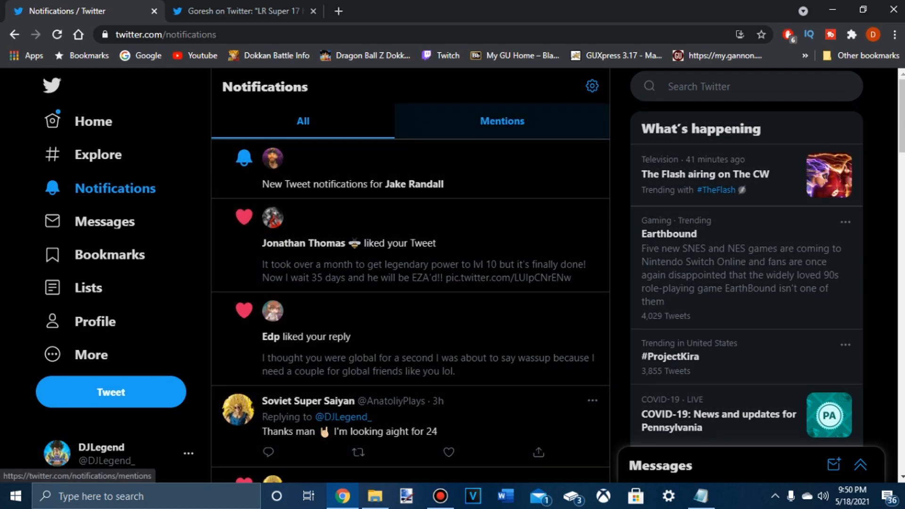
pyautogui.scroll(-3)
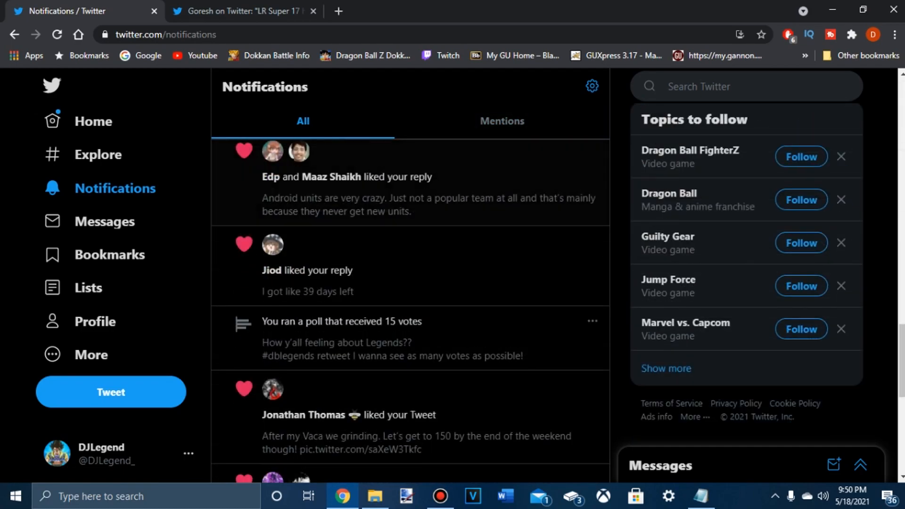
pyautogui.scroll(-3)
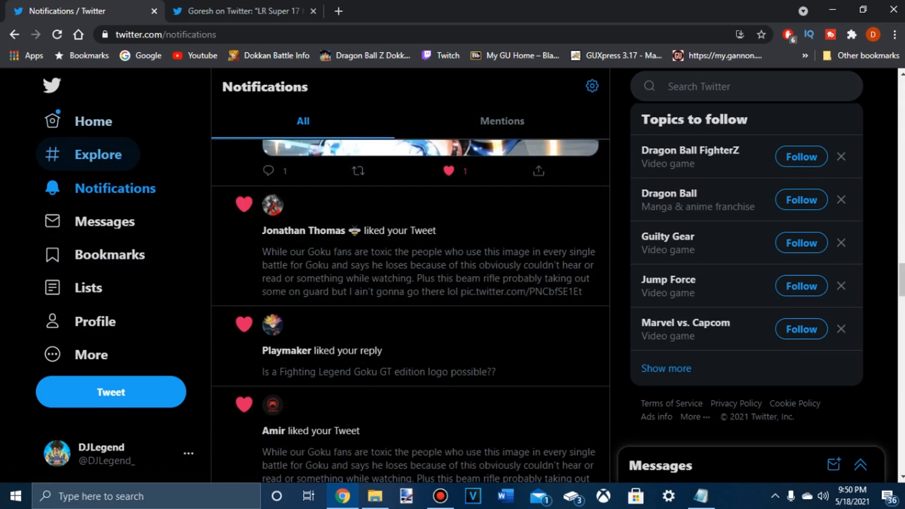
# Return to the home feed and scroll to the GT Super 17 video tweet.
pyautogui.click(92, 121)
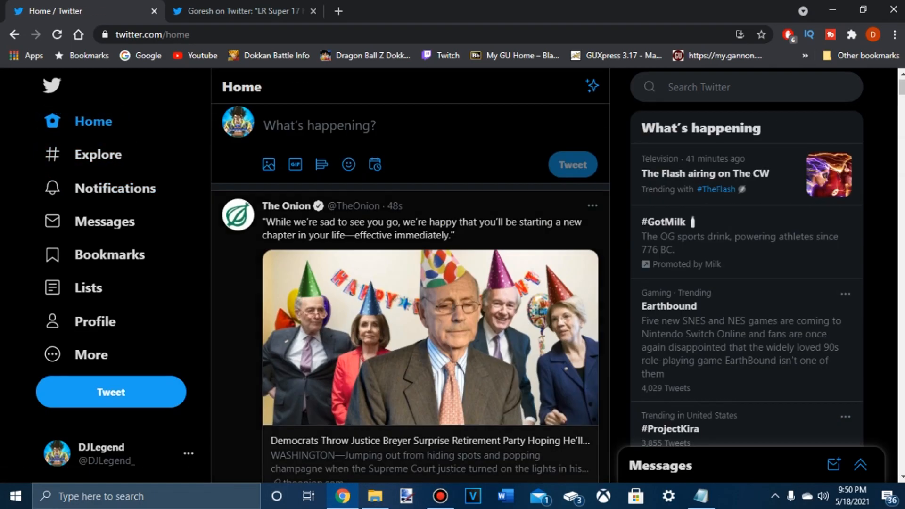
pyautogui.scroll(-3)
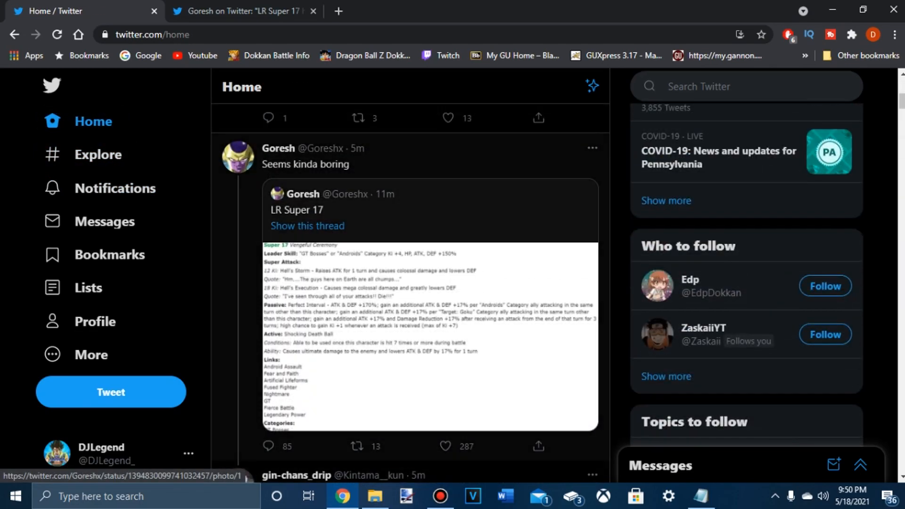
pyautogui.scroll(-3)
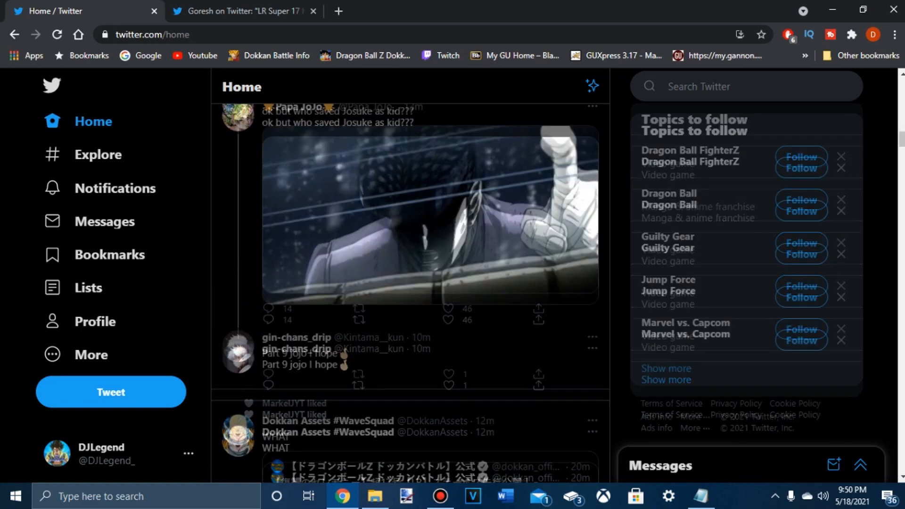
pyautogui.scroll(3)
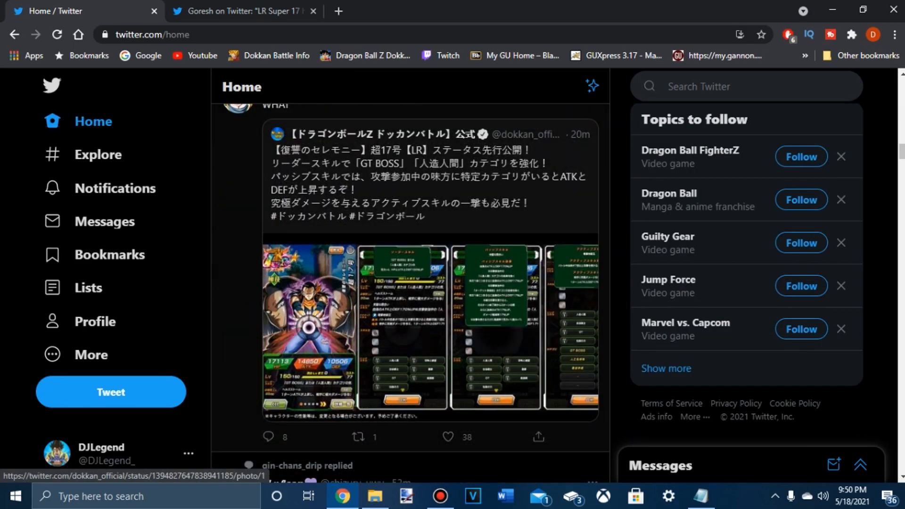
pyautogui.scroll(-3)
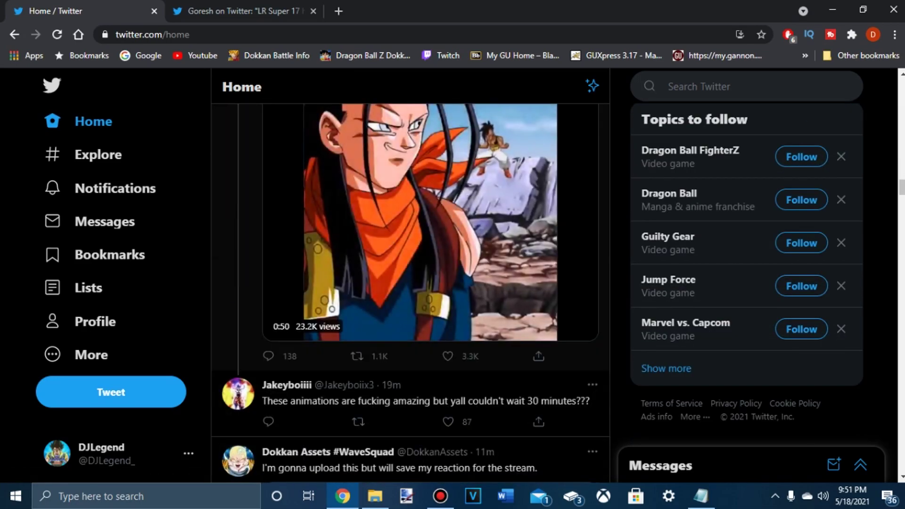
# View Goresh's translated Super 17 stats image full-size, then return to the home feed.
pyautogui.click(242, 10)
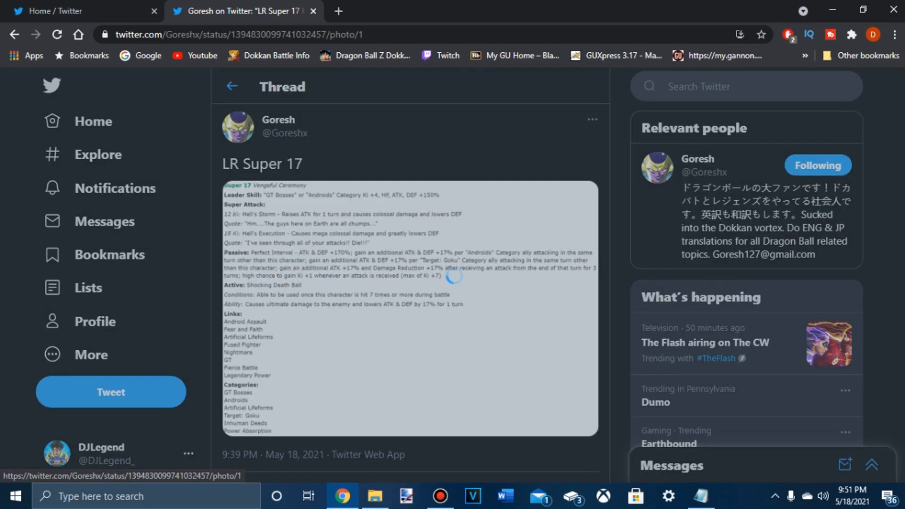
pyautogui.click(404, 311)
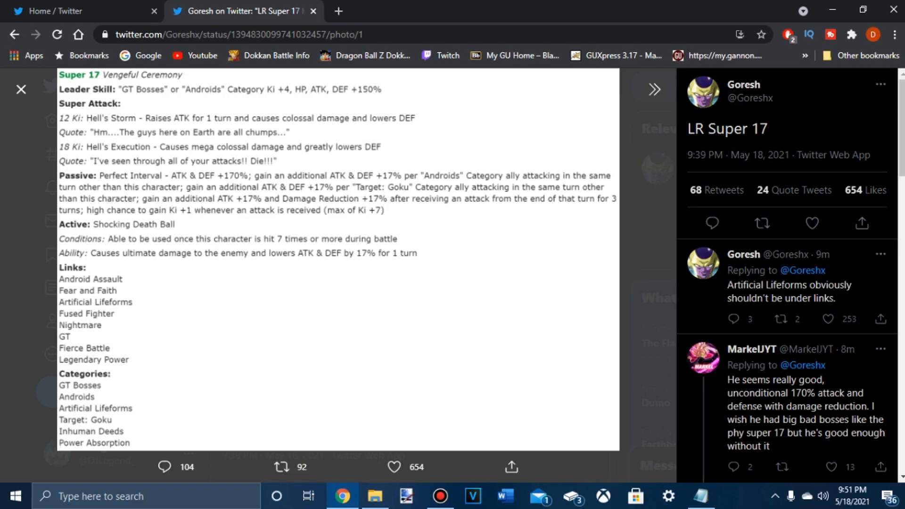
pyautogui.click(811, 223)
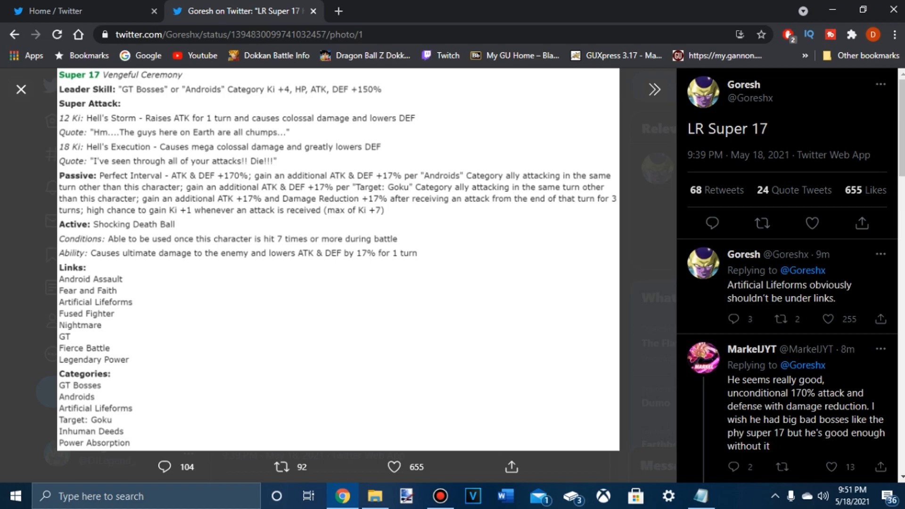
pyautogui.click(827, 319)
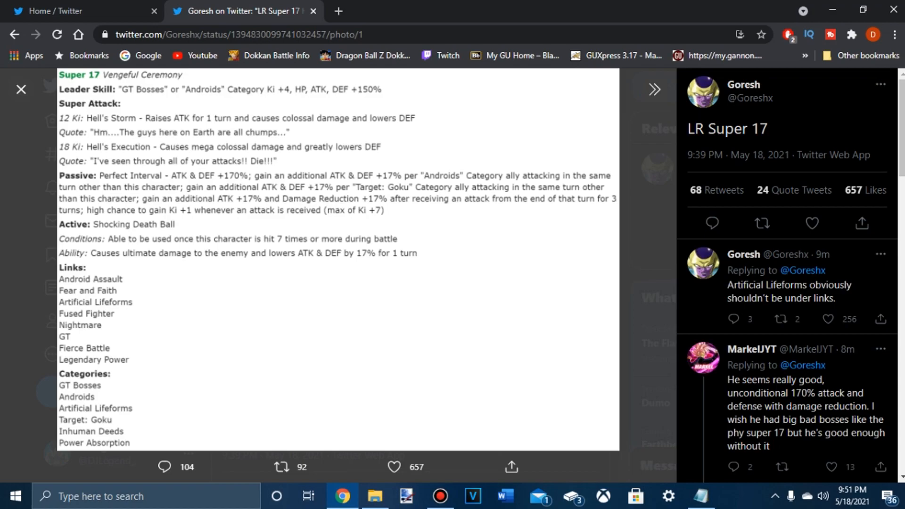
pyautogui.click(828, 319)
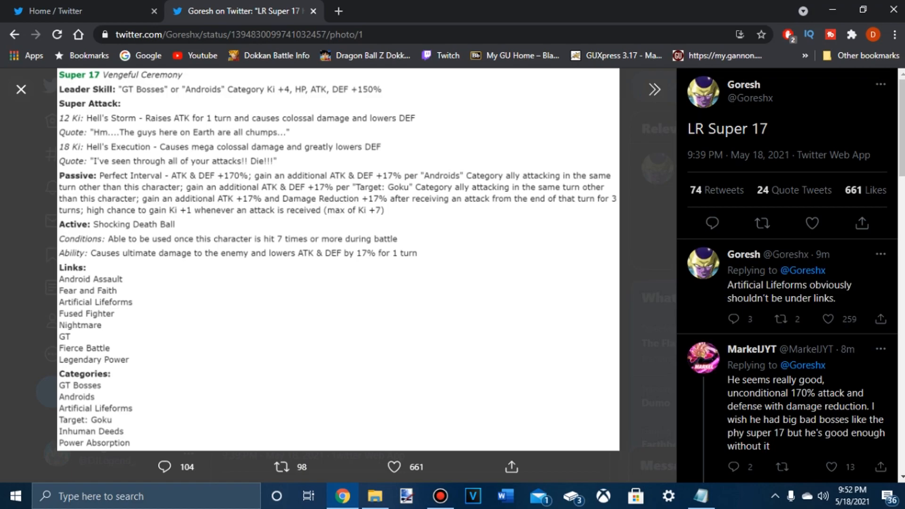
pyautogui.click(761, 224)
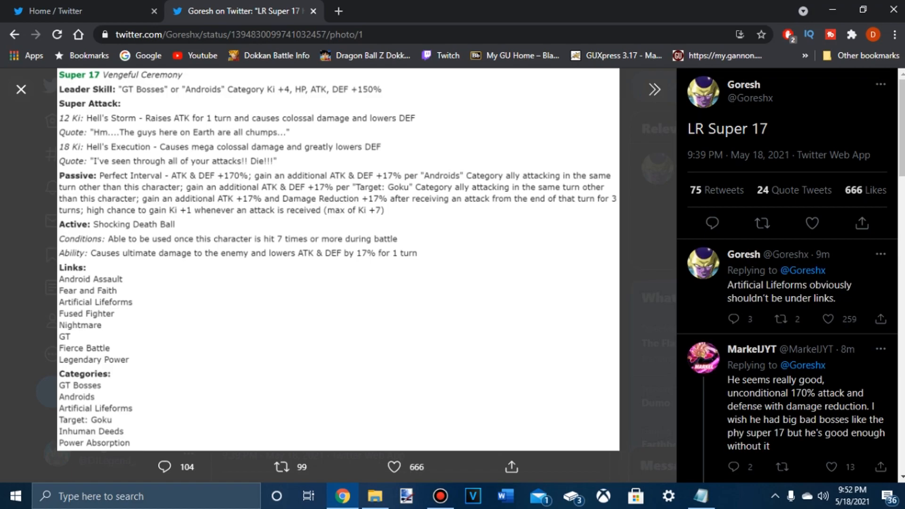
pyautogui.click(827, 319)
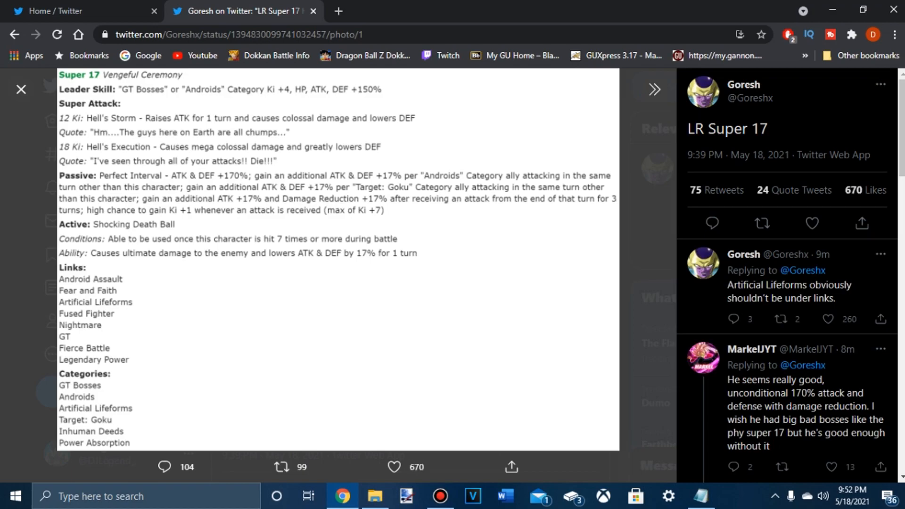
pyautogui.click(811, 223)
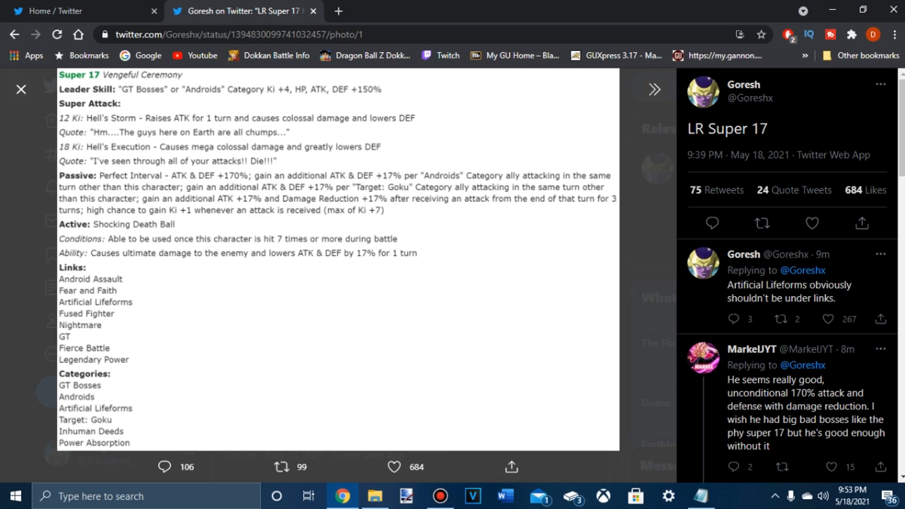
pyautogui.click(811, 223)
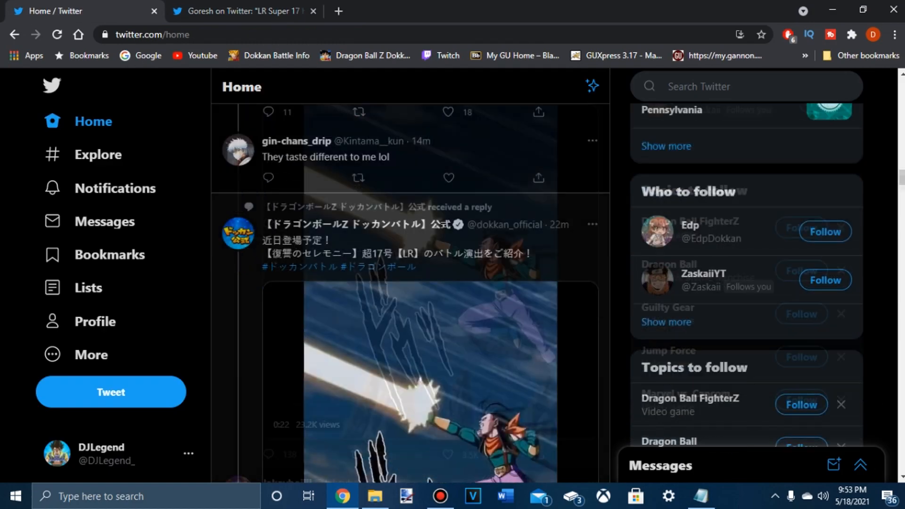
# Scroll to the official Dokkan Super 17 stats tweet and open its image full-size.
pyautogui.scroll(-3)
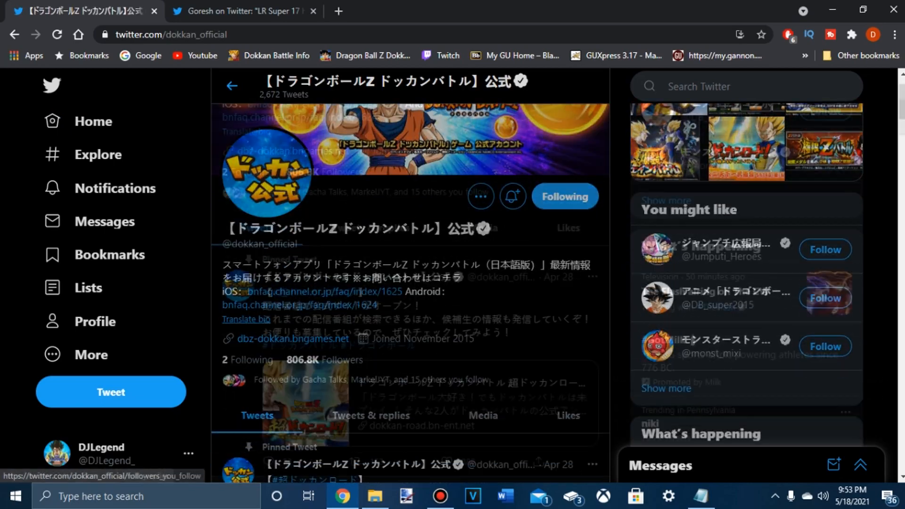
pyautogui.scroll(-3)
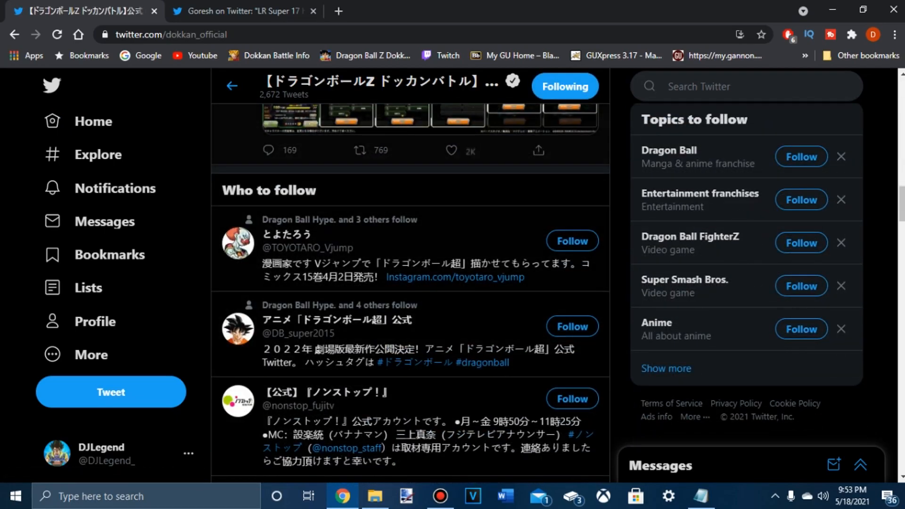
pyautogui.click(404, 115)
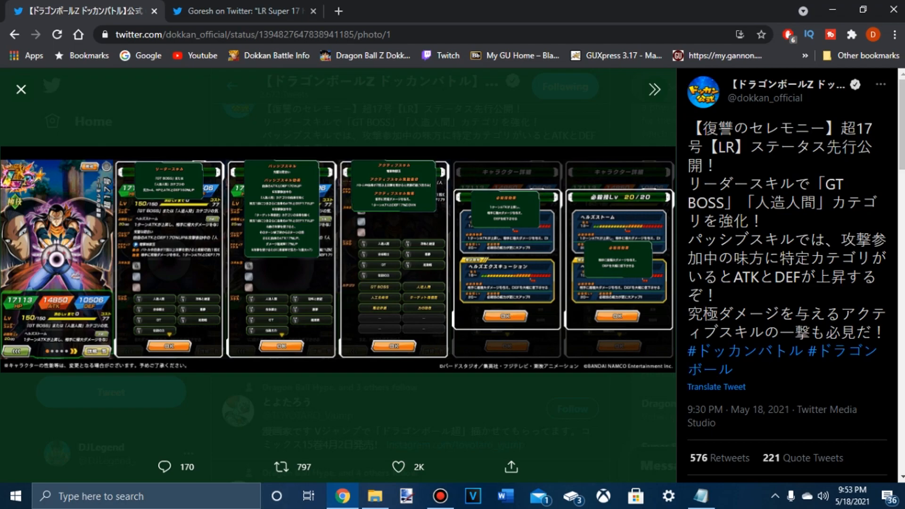
# Switch back to the tab showing Goresh's English LR Super 17 stats image.
pyautogui.click(281, 466)
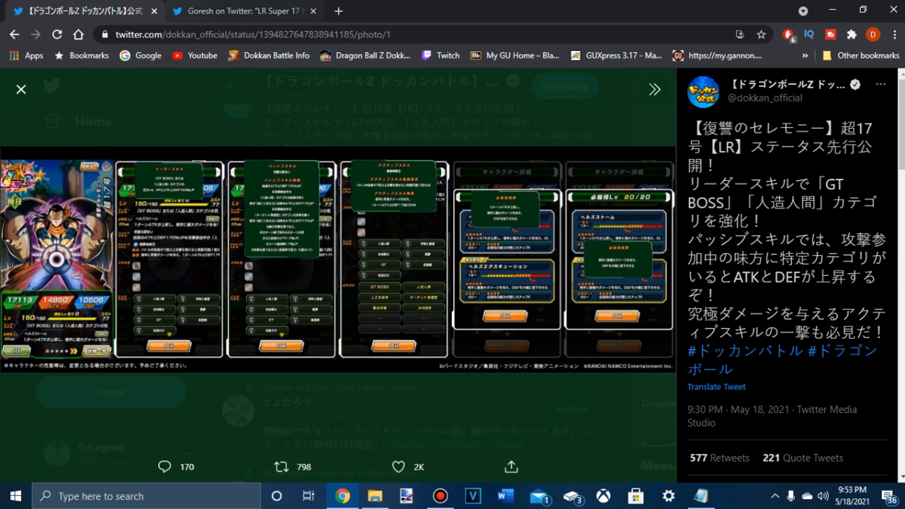
pyautogui.click(242, 11)
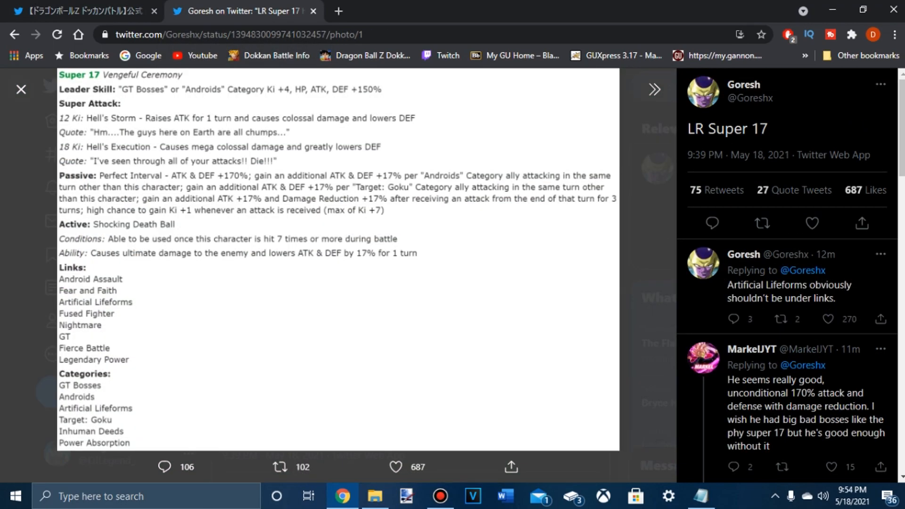
pyautogui.click(811, 223)
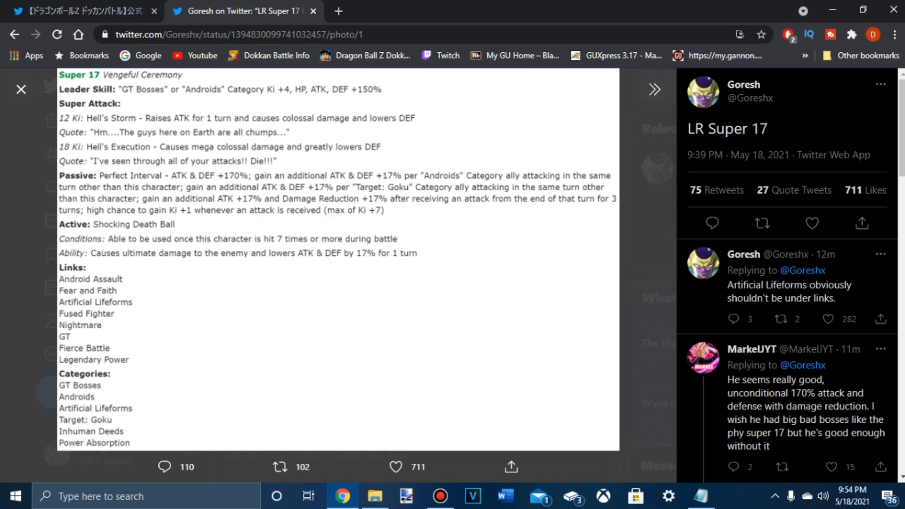
pyautogui.click(811, 223)
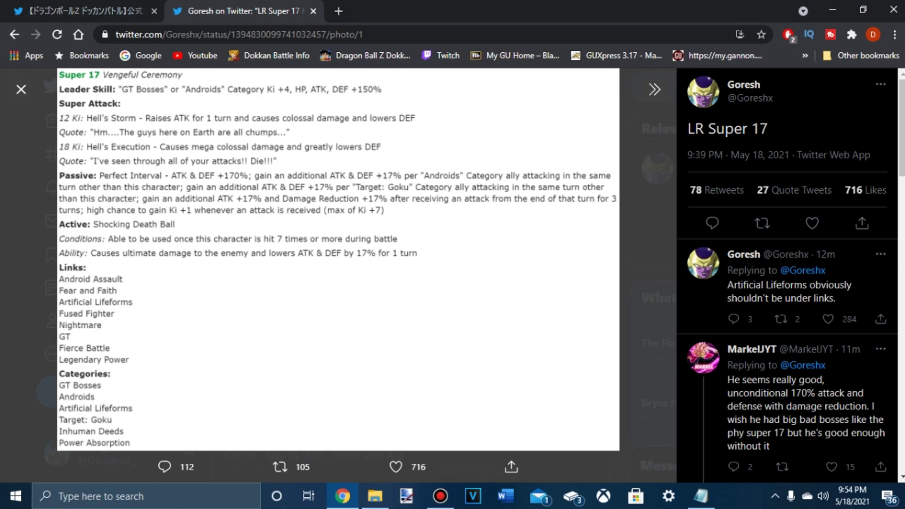
pyautogui.click(810, 223)
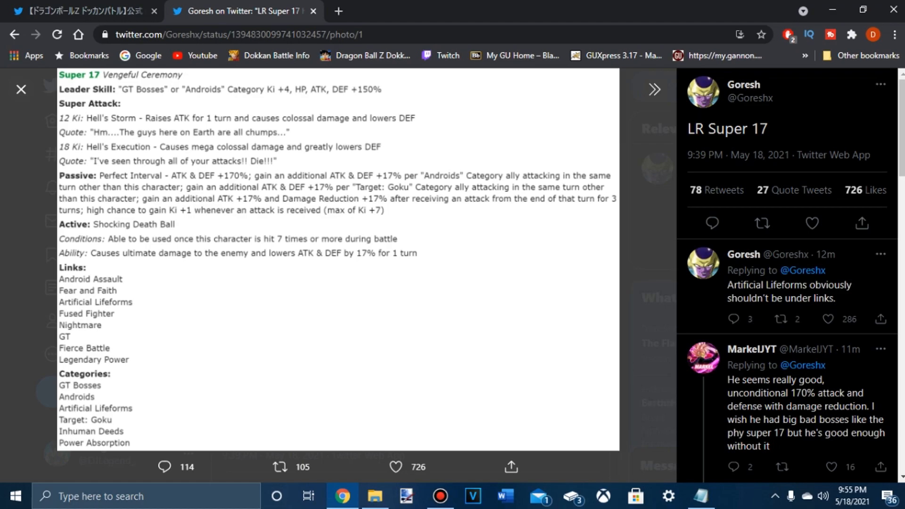
pyautogui.click(812, 222)
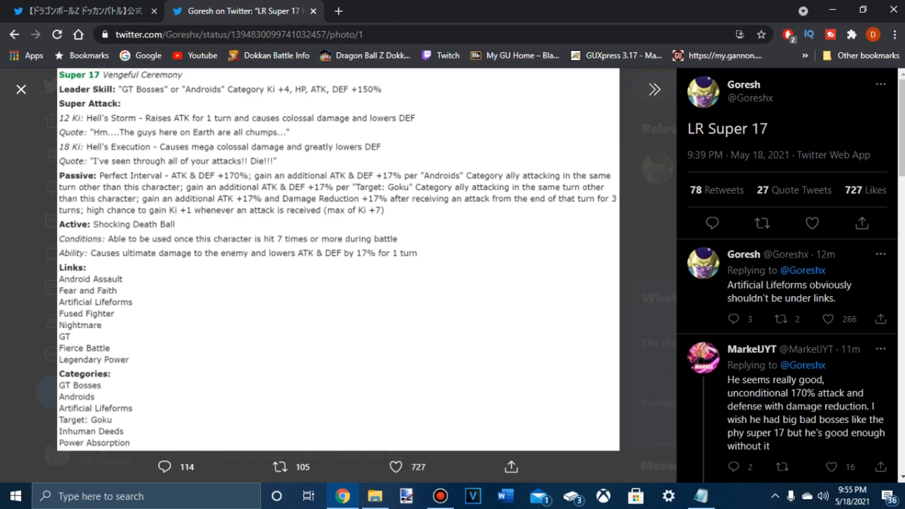
pyautogui.click(761, 223)
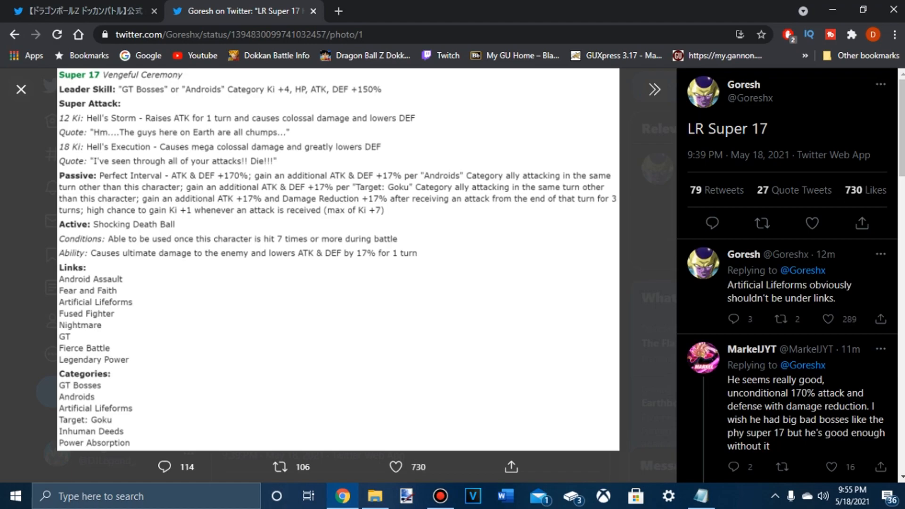
pyautogui.click(762, 224)
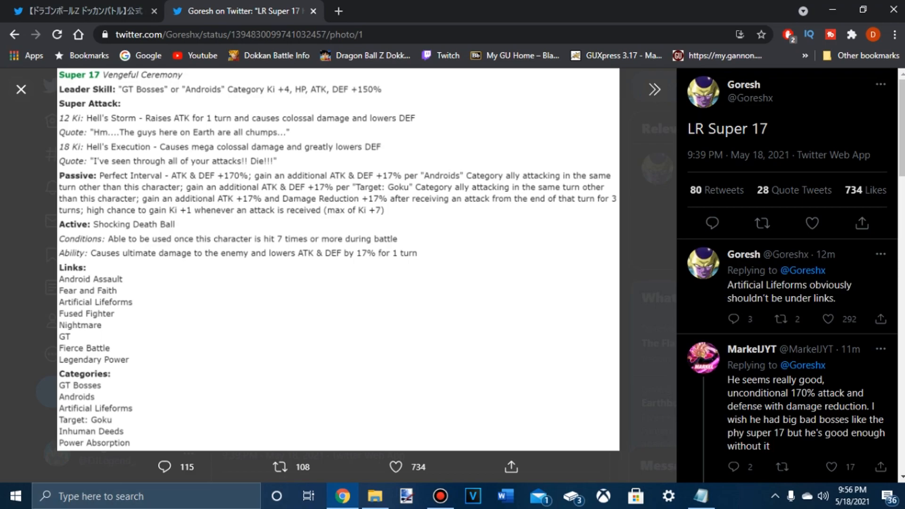
pyautogui.scroll(-3)
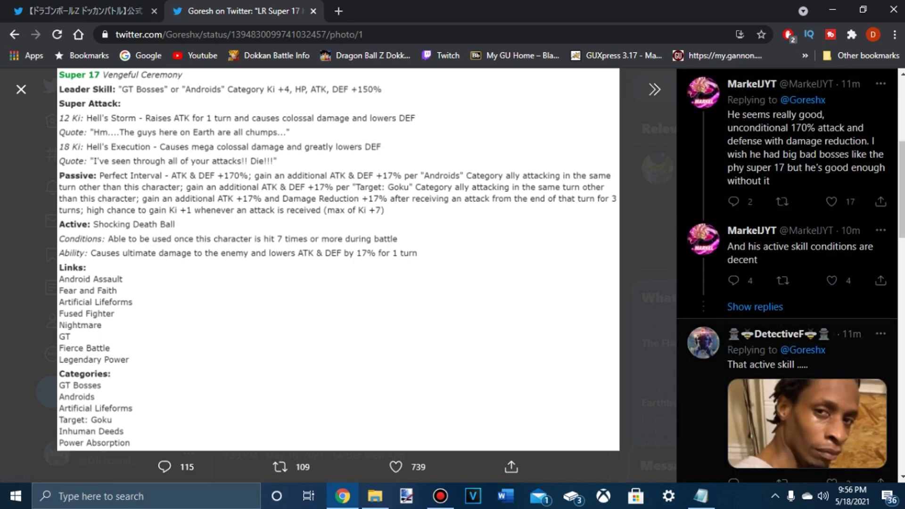
pyautogui.scroll(-3)
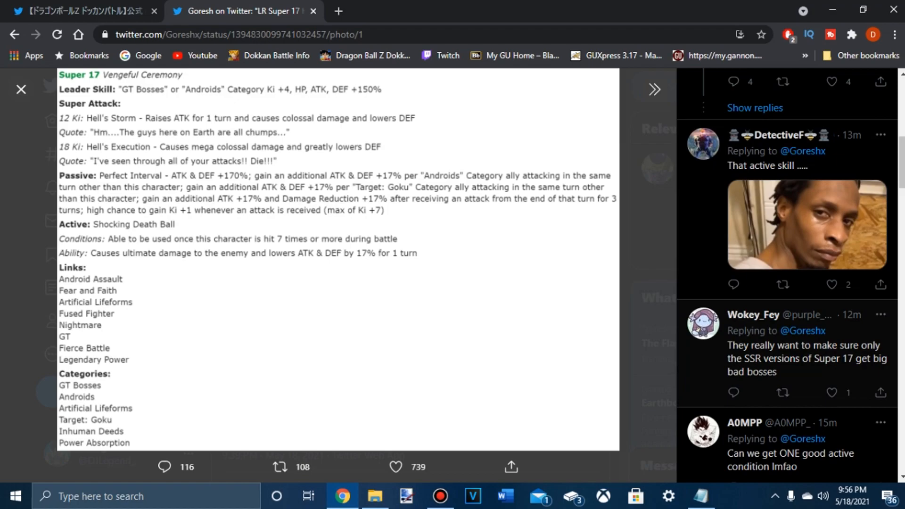
pyautogui.scroll(-3)
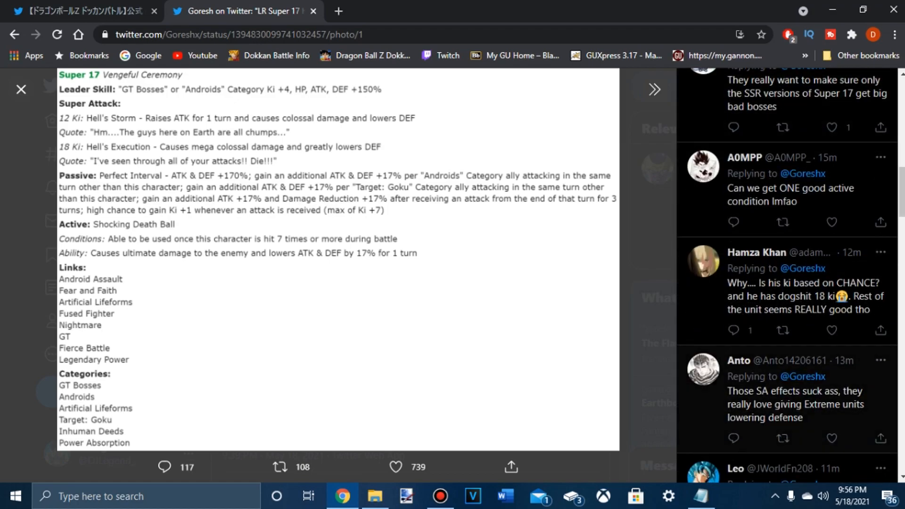
pyautogui.scroll(3)
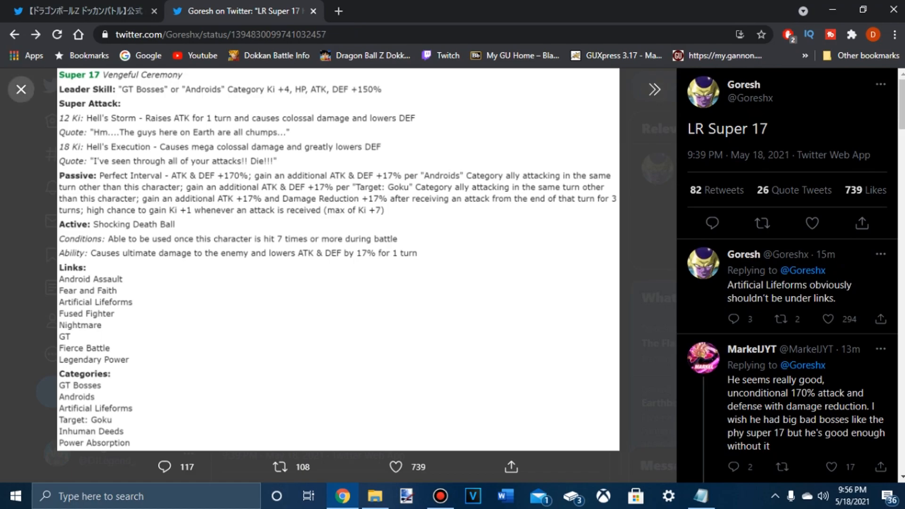
# Close the translated image and scroll the home feed past the Dokkan Assets GIF.
pyautogui.click(21, 90)
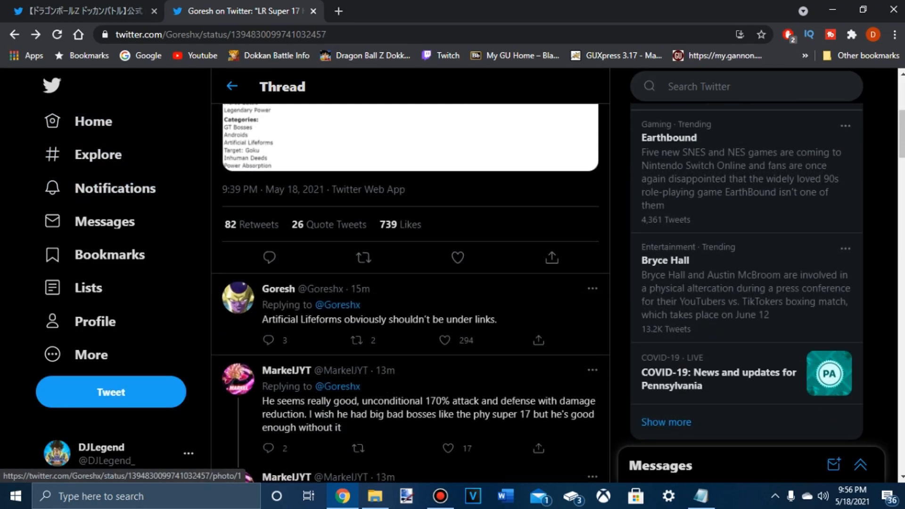
pyautogui.scroll(3)
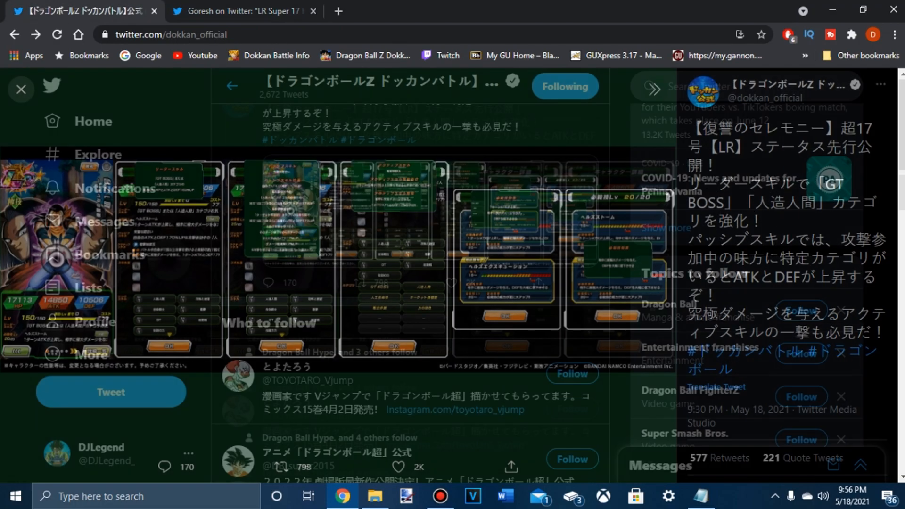
pyautogui.click(92, 121)
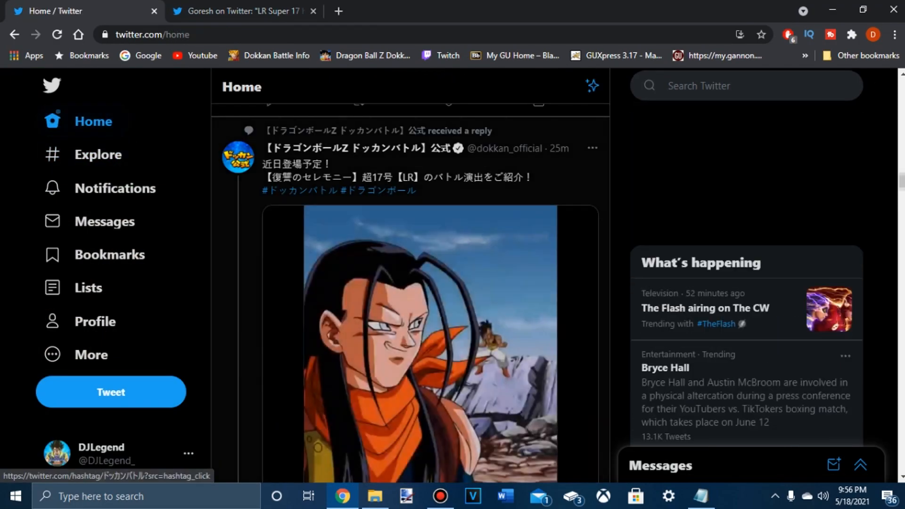
pyautogui.scroll(3)
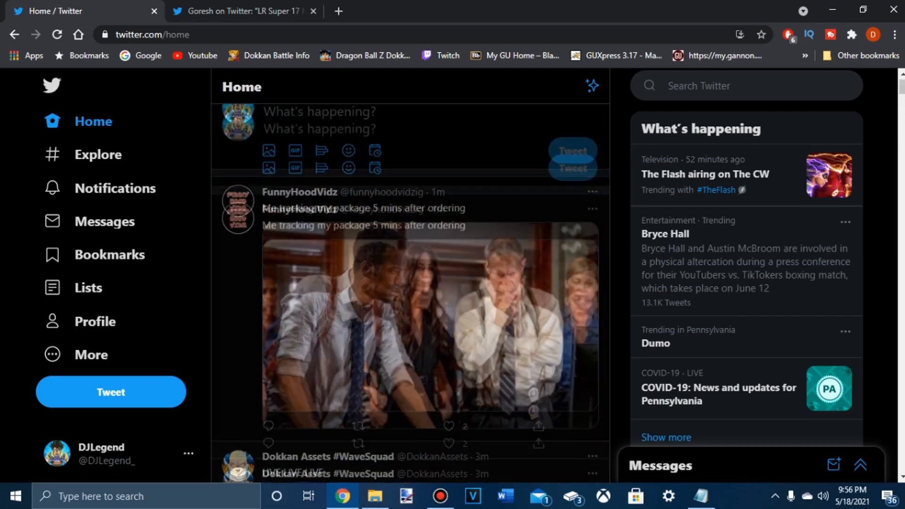
pyautogui.scroll(-3)
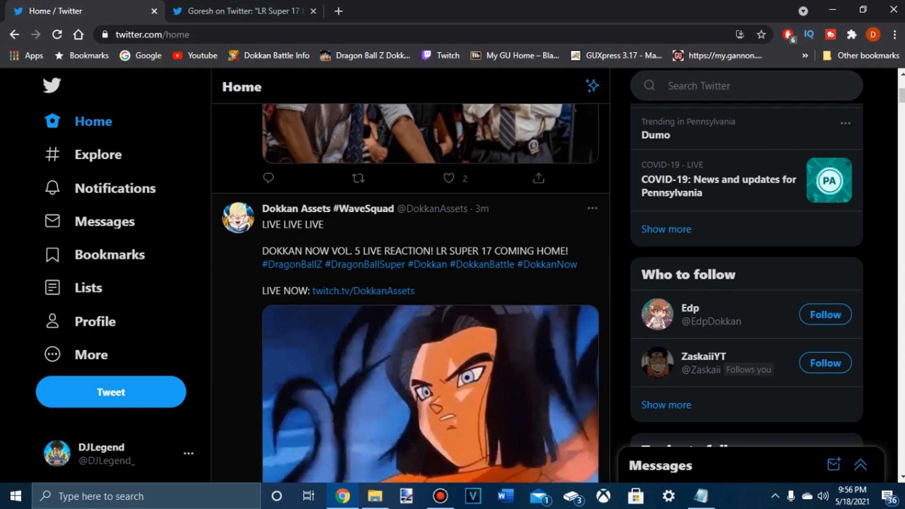
pyautogui.scroll(-3)
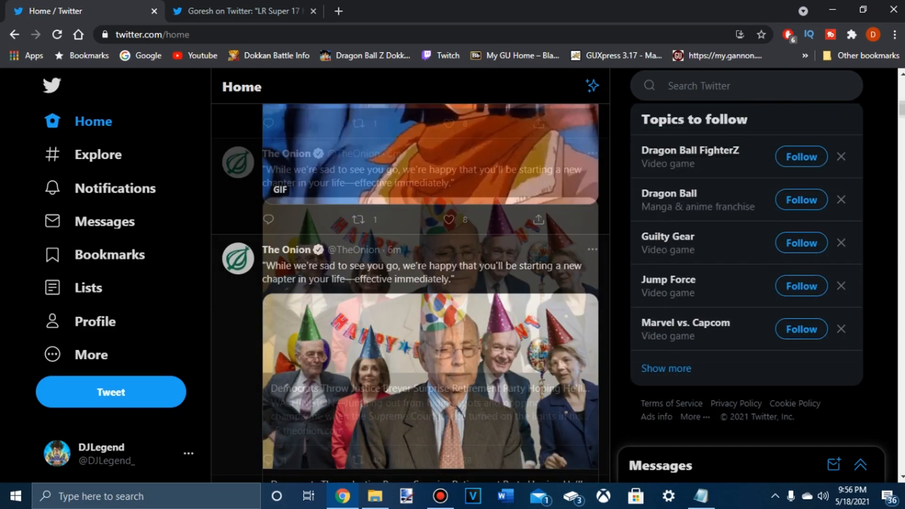
pyautogui.scroll(3)
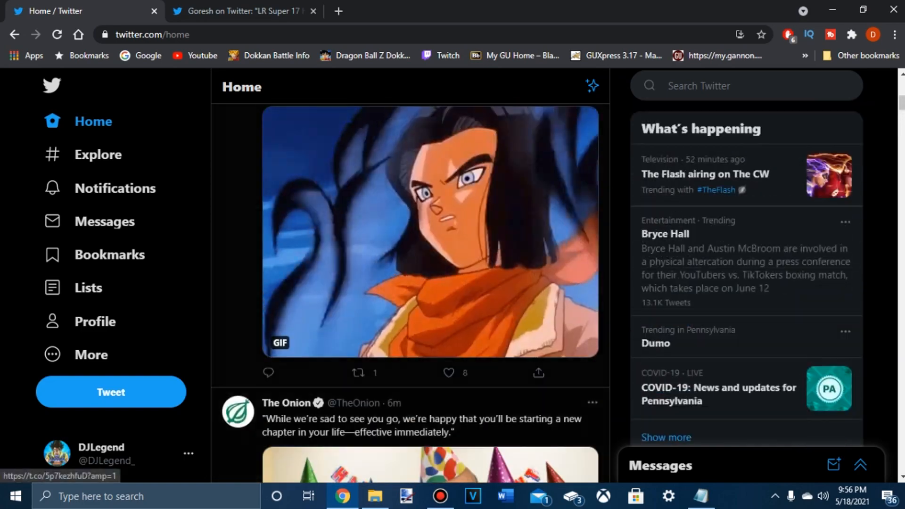